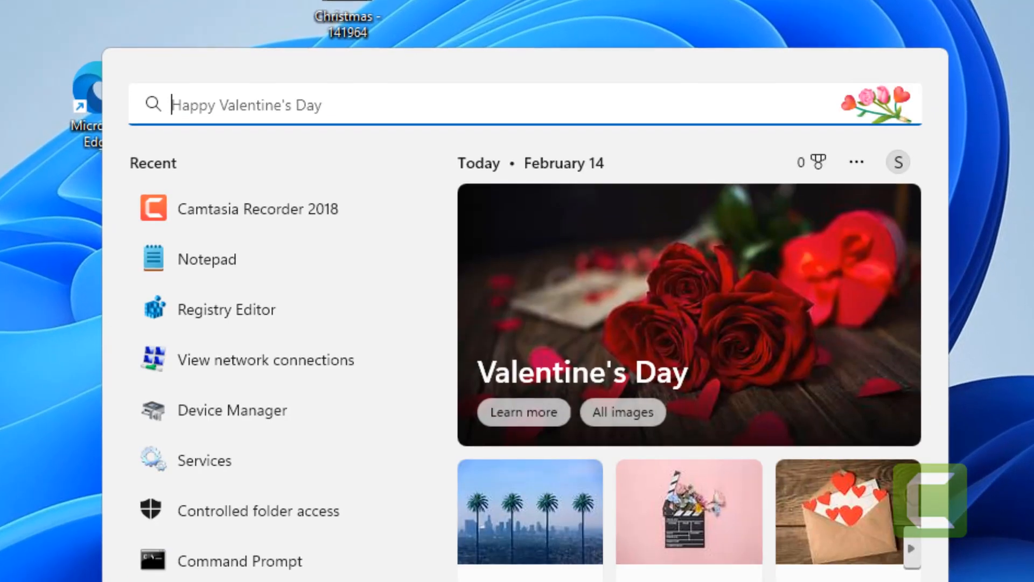
Search Windows for 'registry Editor' and launch the Registry Editor result
{"action": "type", "text": "registry Editor"}
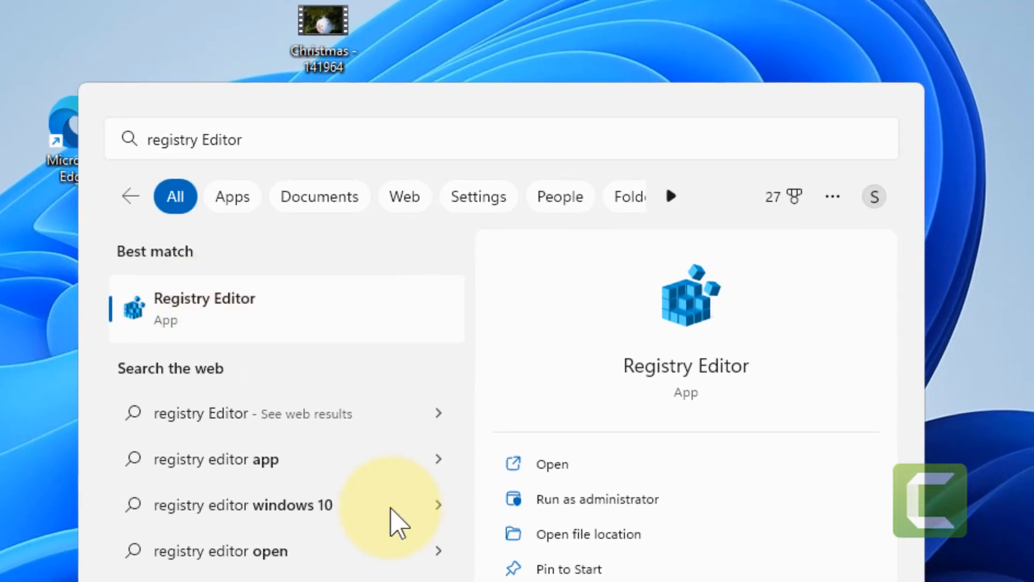
{"action": "left_click", "coordinate": [552, 464]}
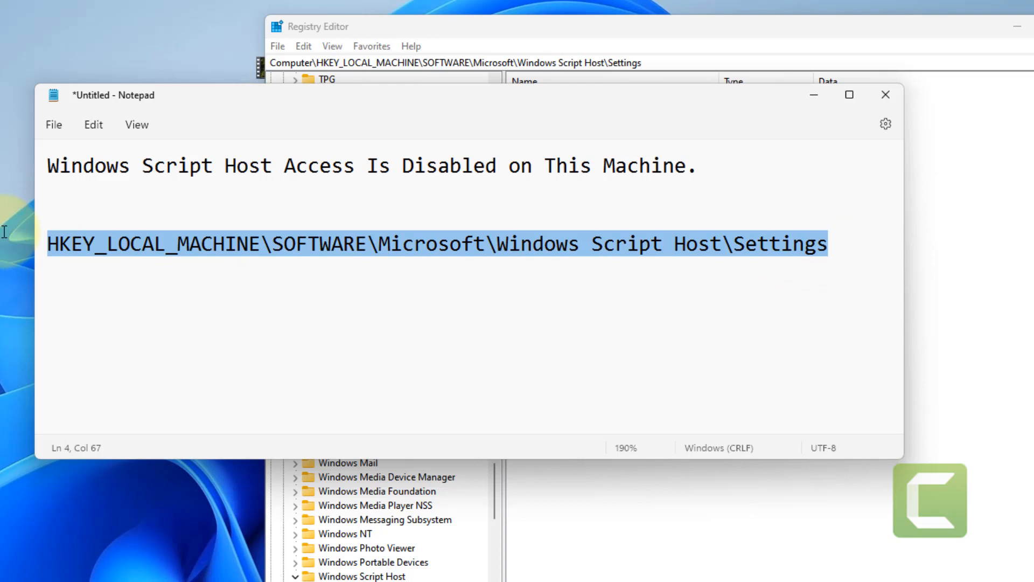
Bring Registry Editor forward showing the Windows Script Host Settings key's values
{"action": "left_click", "coordinate": [203, 295]}
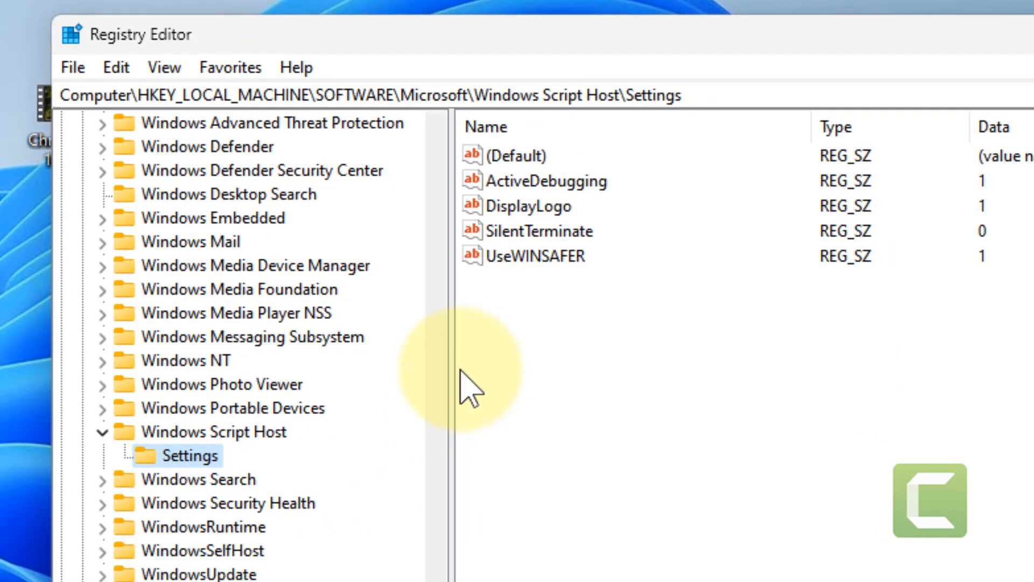
{"action": "mouse_move", "coordinate": [660, 247]}
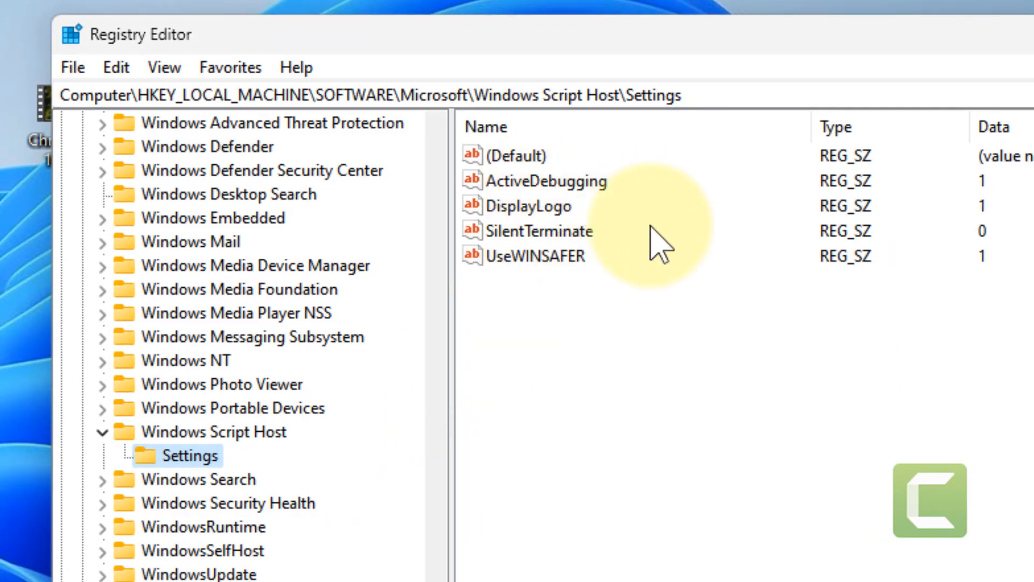
{"action": "mouse_move", "coordinate": [652, 264]}
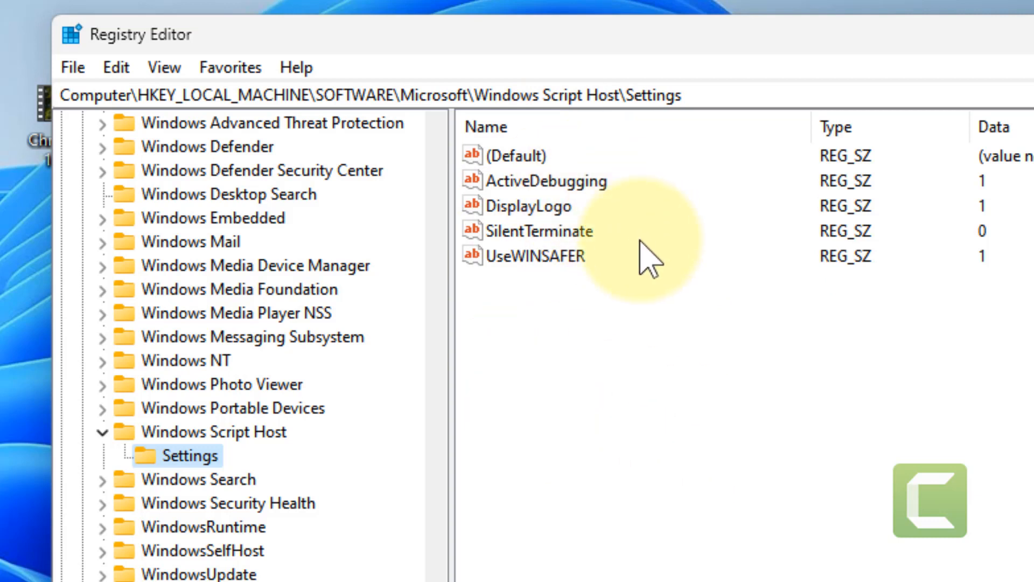
{"action": "mouse_move", "coordinate": [584, 271]}
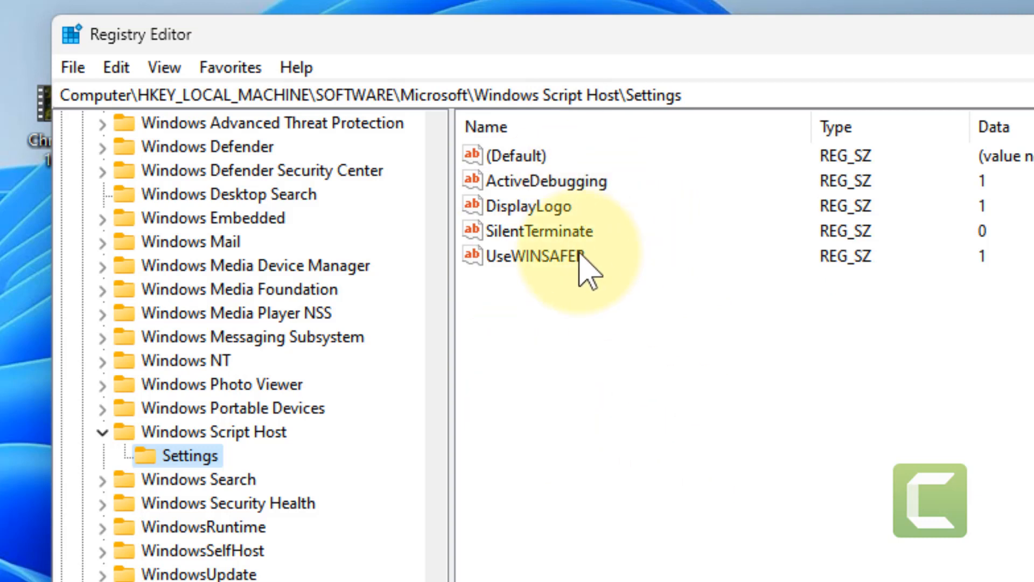
Create a new DWORD (32-bit) value named Enabled under the Settings key
{"action": "right_click", "coordinate": [587, 270]}
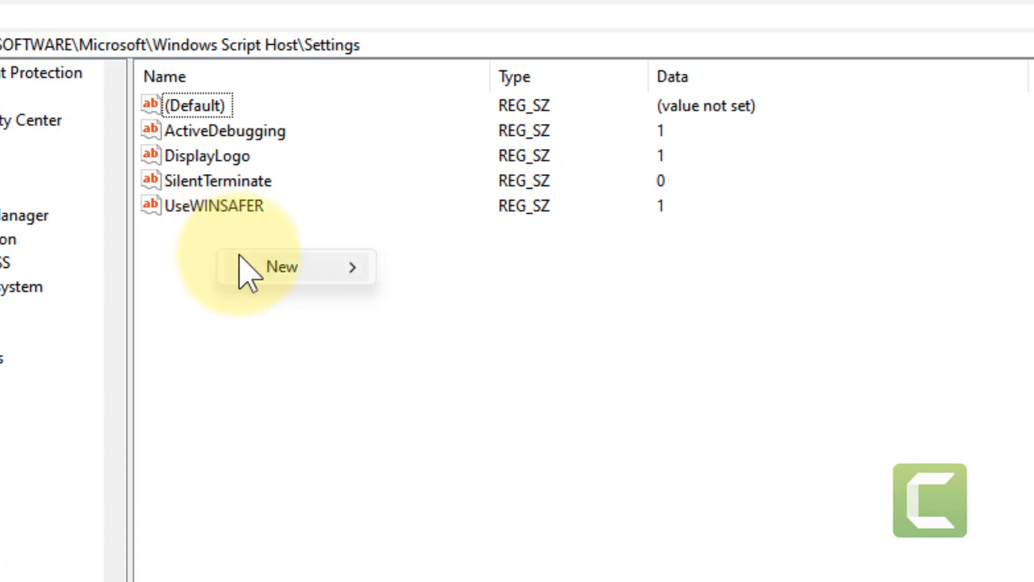
{"action": "left_click", "coordinate": [281, 266]}
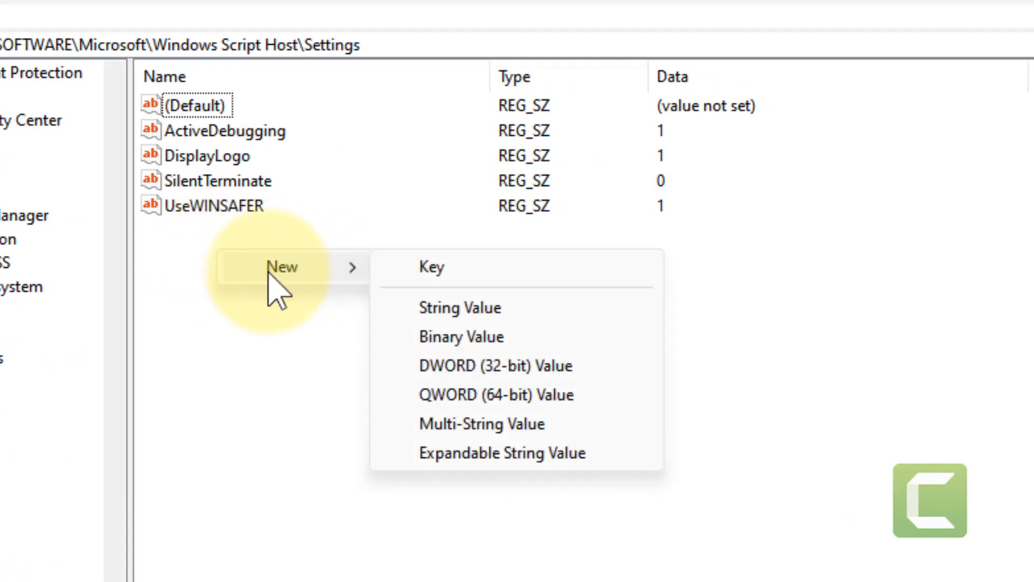
{"action": "mouse_move", "coordinate": [535, 367]}
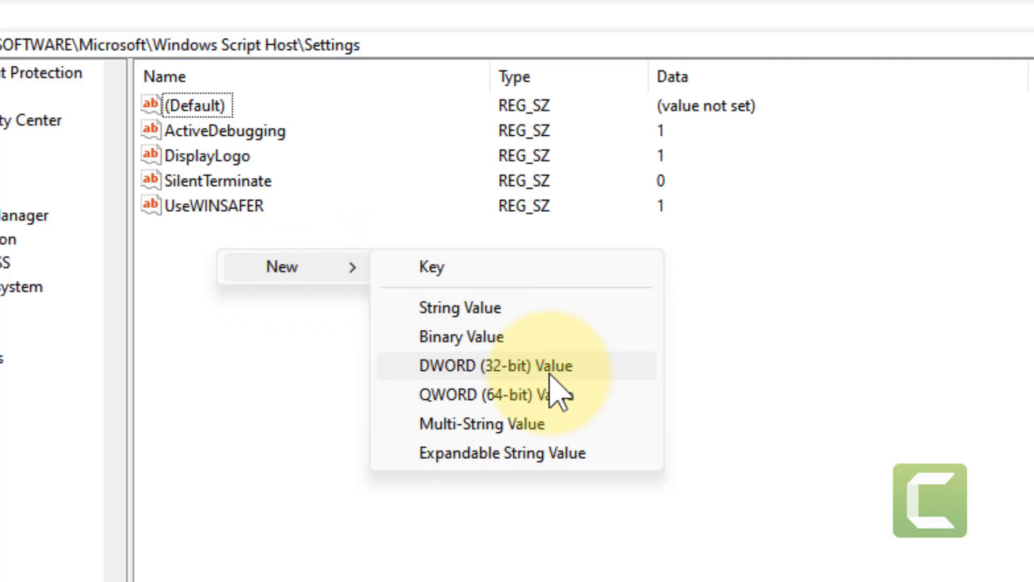
{"action": "left_click", "coordinate": [496, 367]}
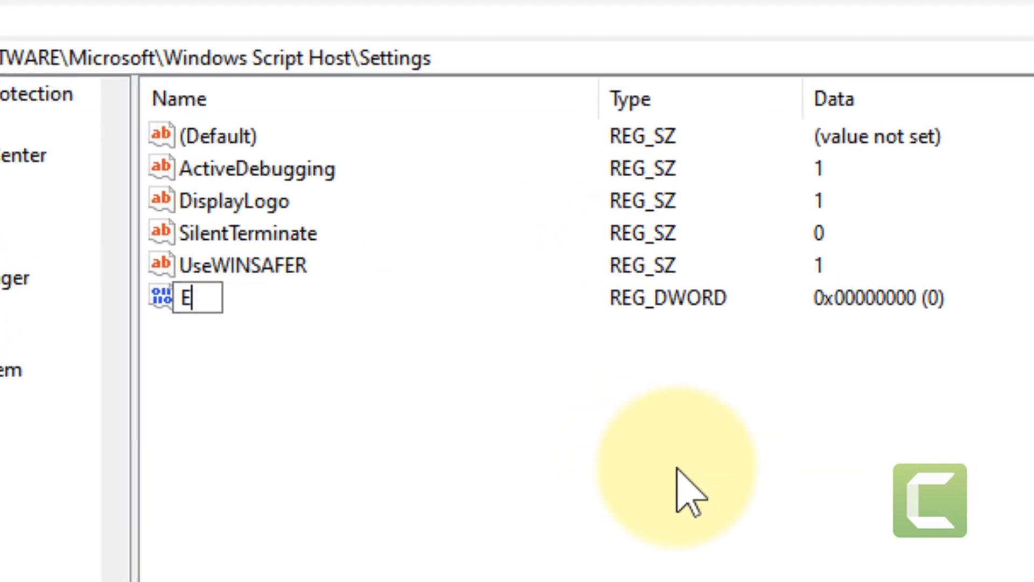
{"action": "type", "text": "nabled"}
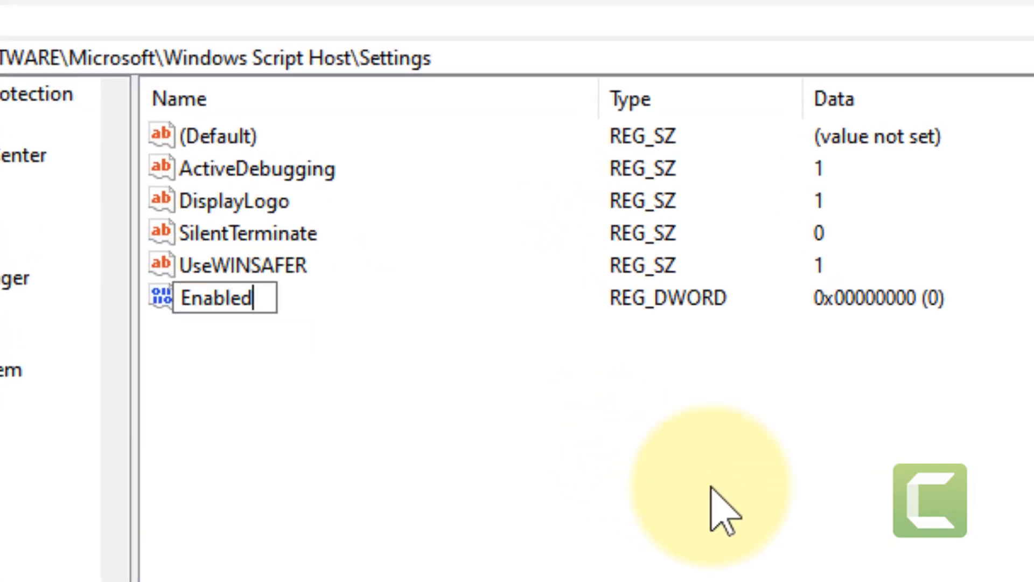
Set the Enabled value's data to 1
{"action": "double_click", "coordinate": [224, 298]}
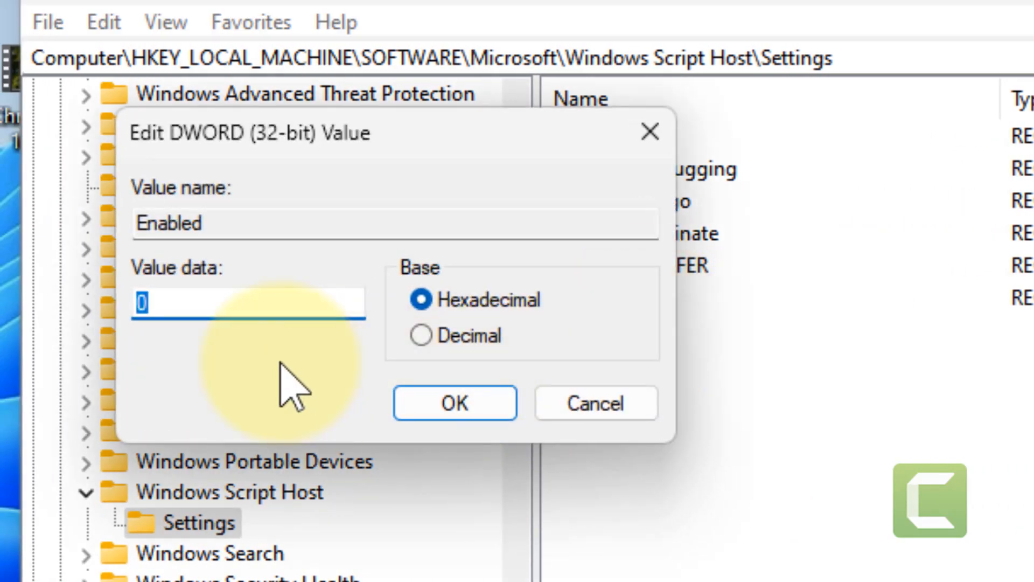
{"action": "type", "text": "1"}
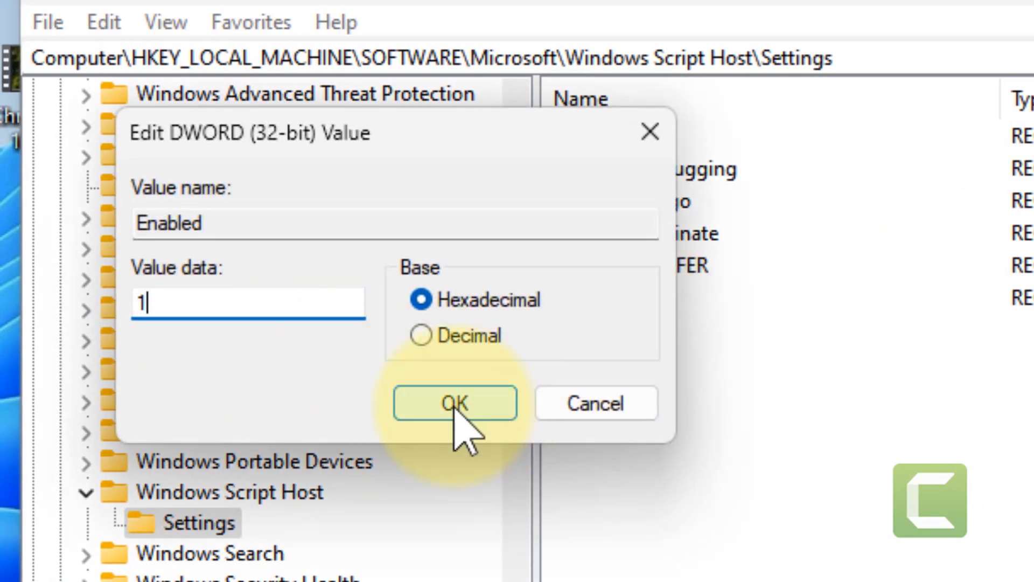
{"action": "left_click", "coordinate": [454, 403]}
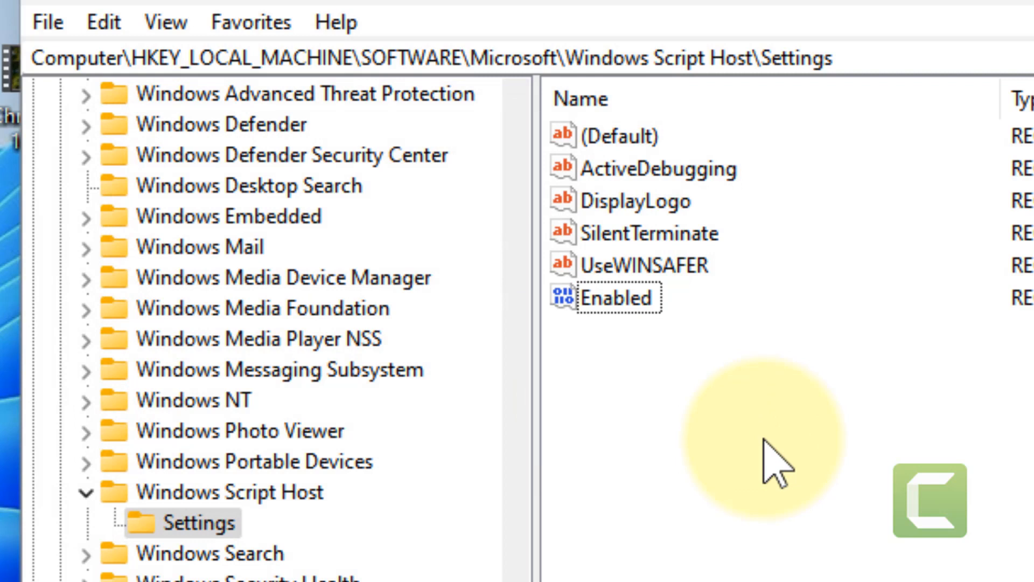